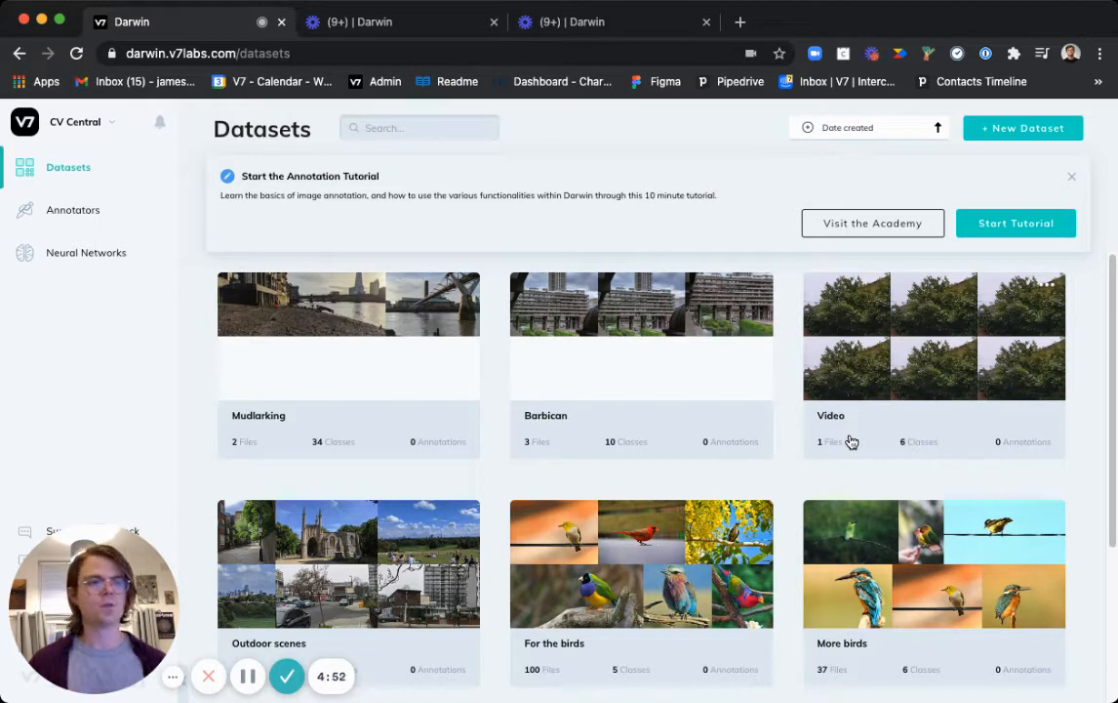
Step: Show the Neural Network Models list with Birds stopped and First running
click(86, 252)
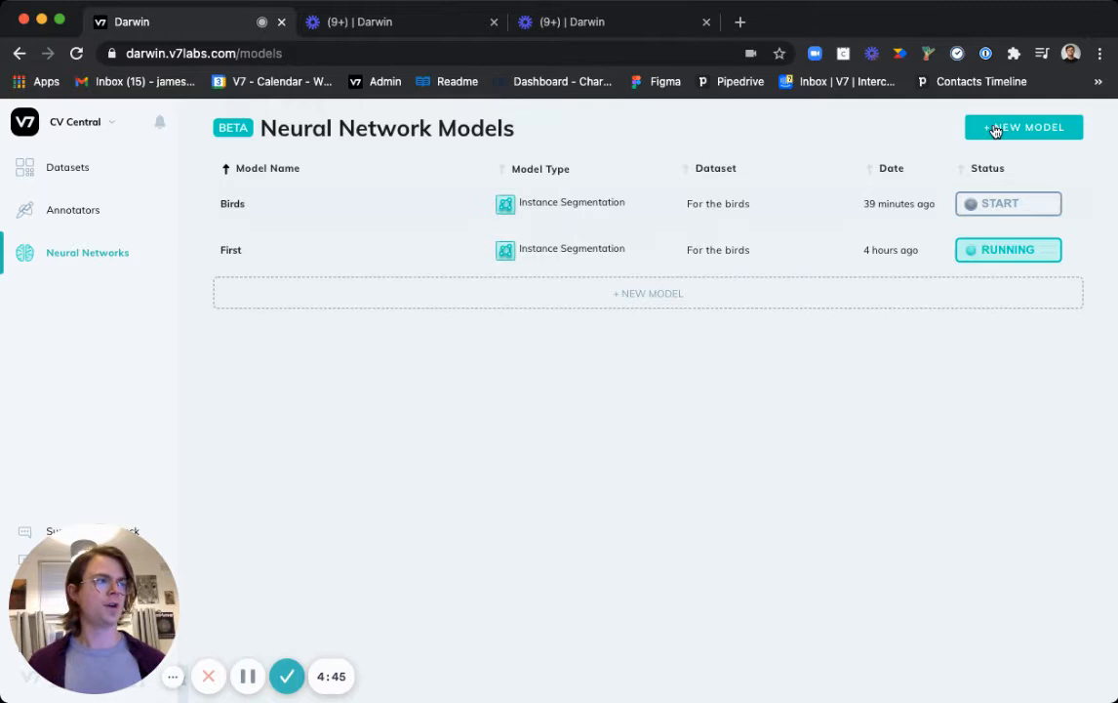
mouse_move(820, 447)
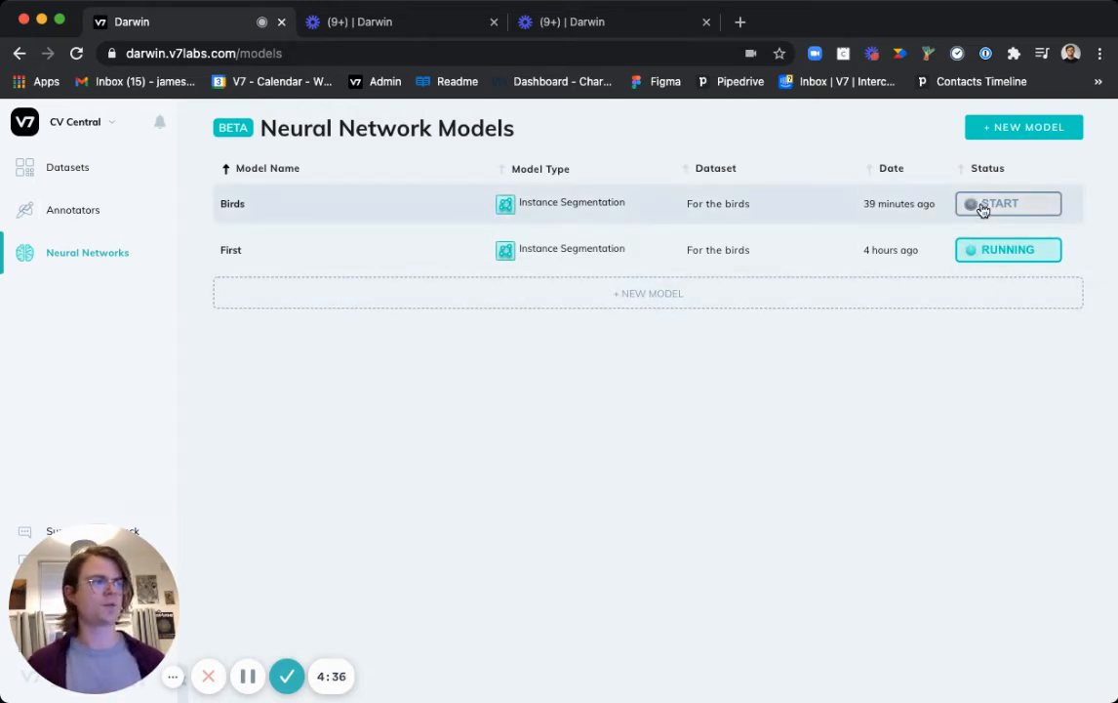
Step: Start the Birds model with 1 minimum and maximum server at about $3.00 per hour
click(1007, 203)
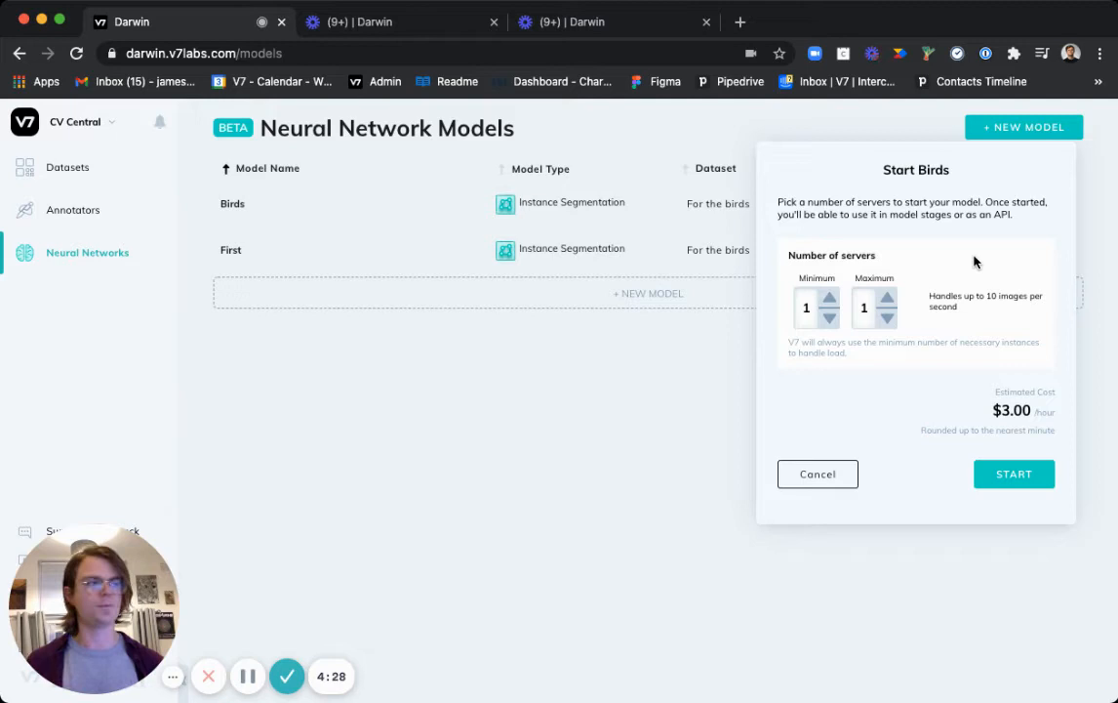
mouse_move(909, 340)
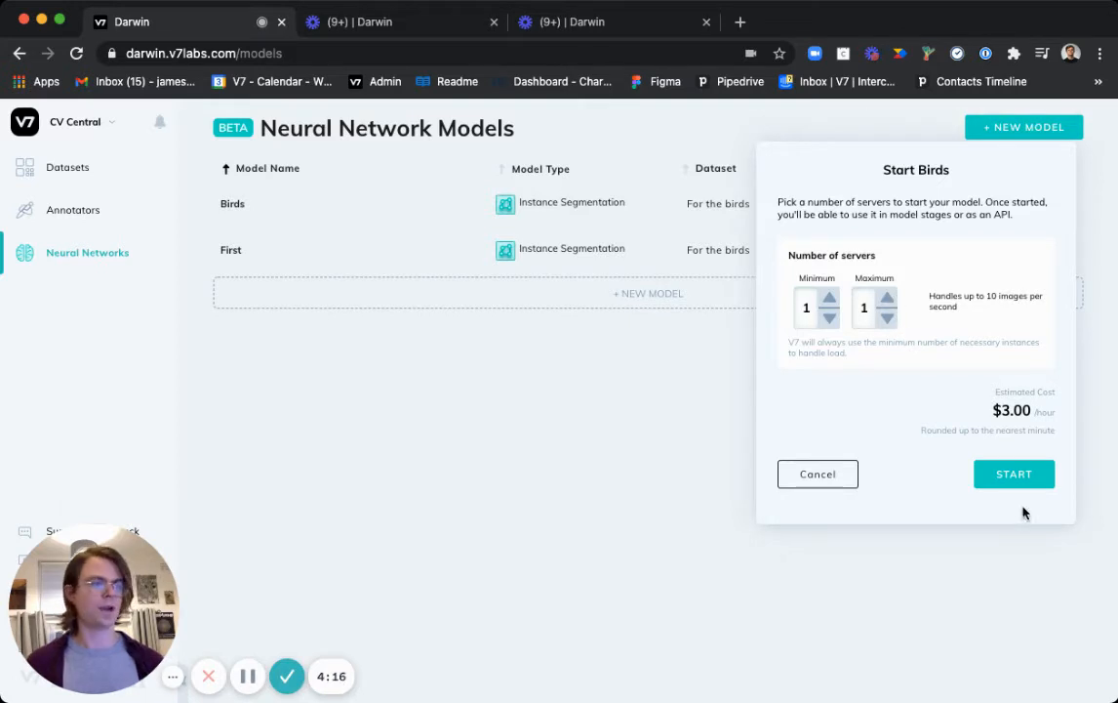
click(1015, 474)
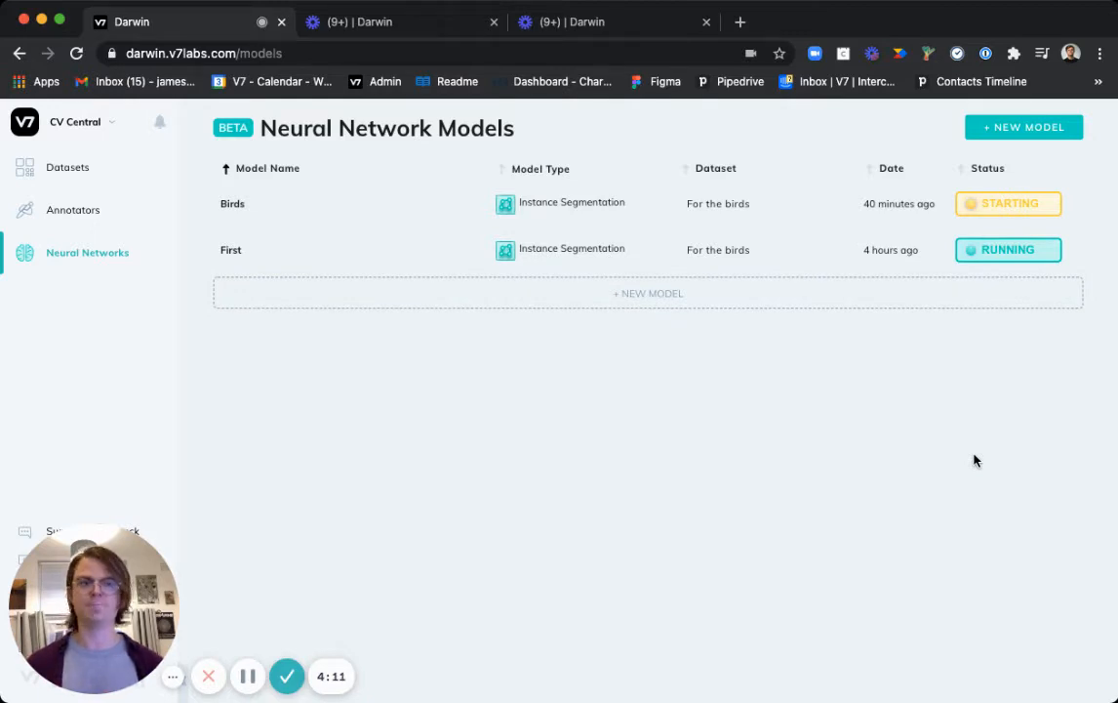
mouse_move(106, 184)
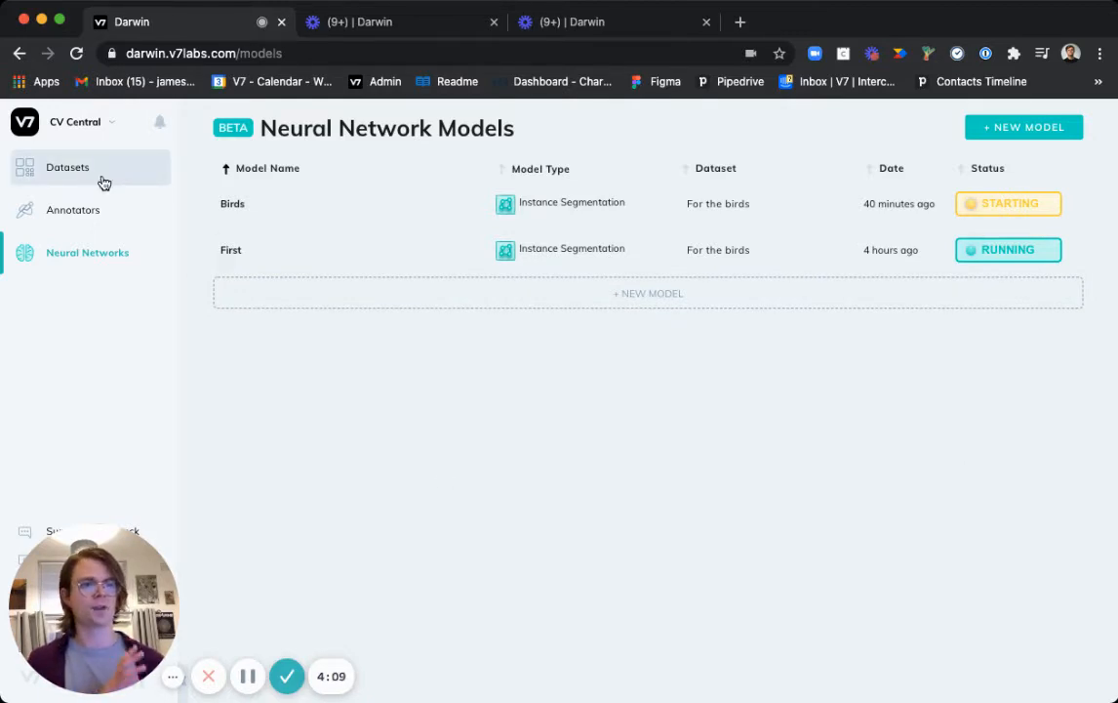
Step: Go to the More birds dataset settings and reach its Define an Annotation Flow section
click(66, 168)
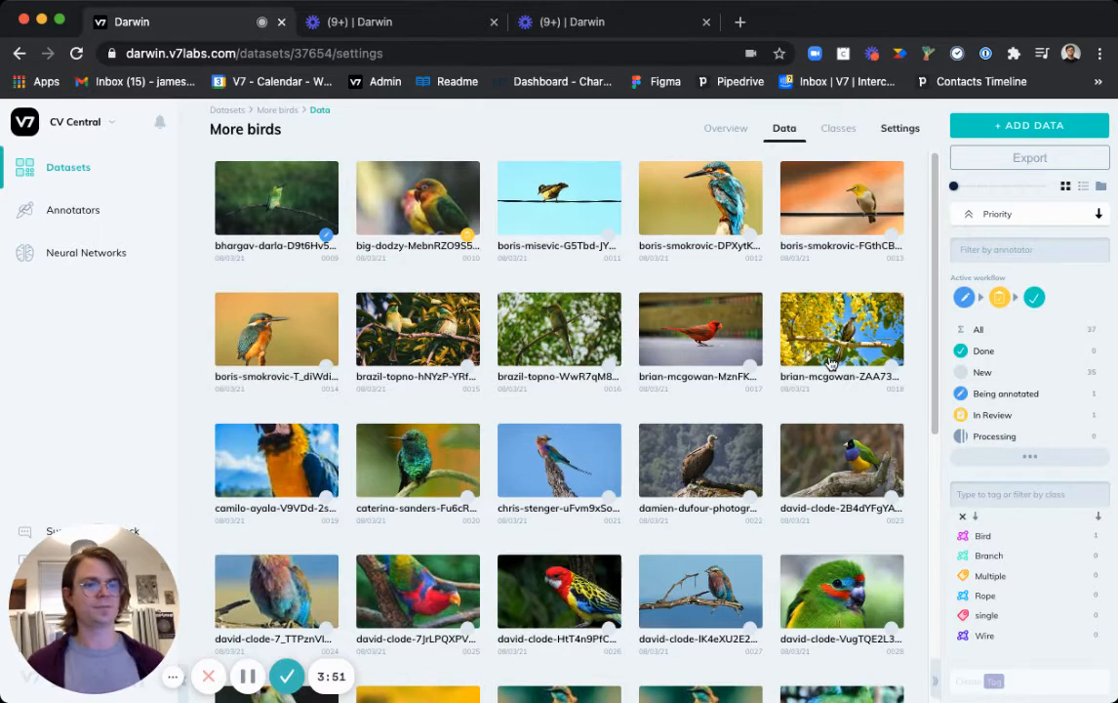
click(897, 128)
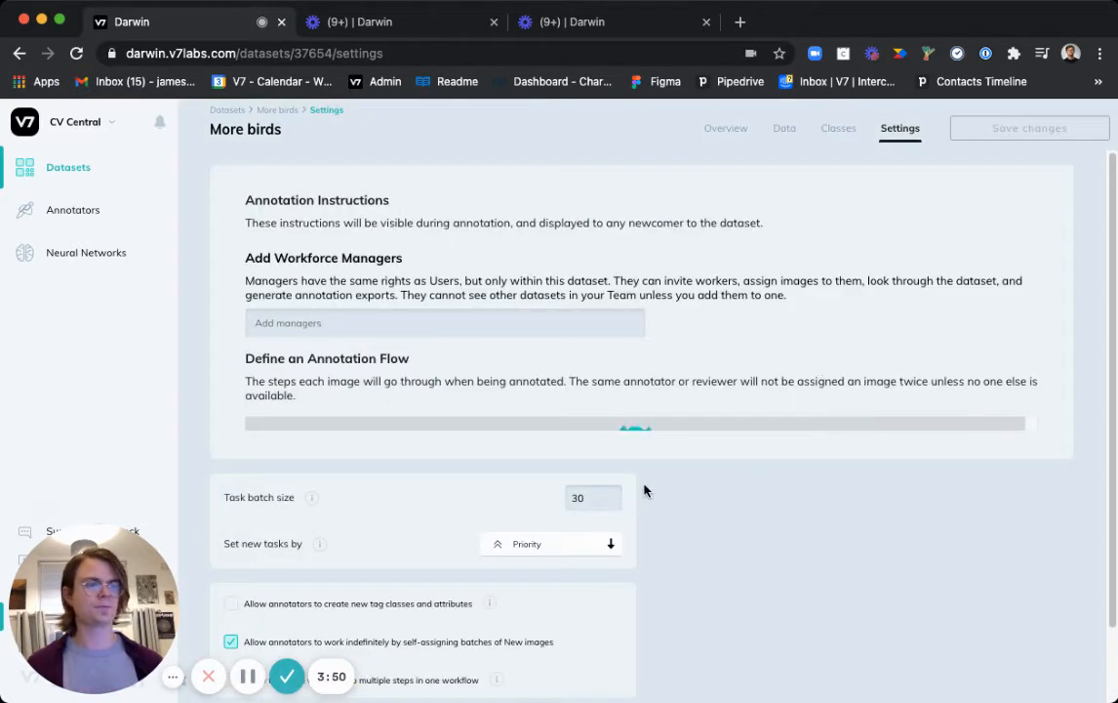
scroll(down, 3)
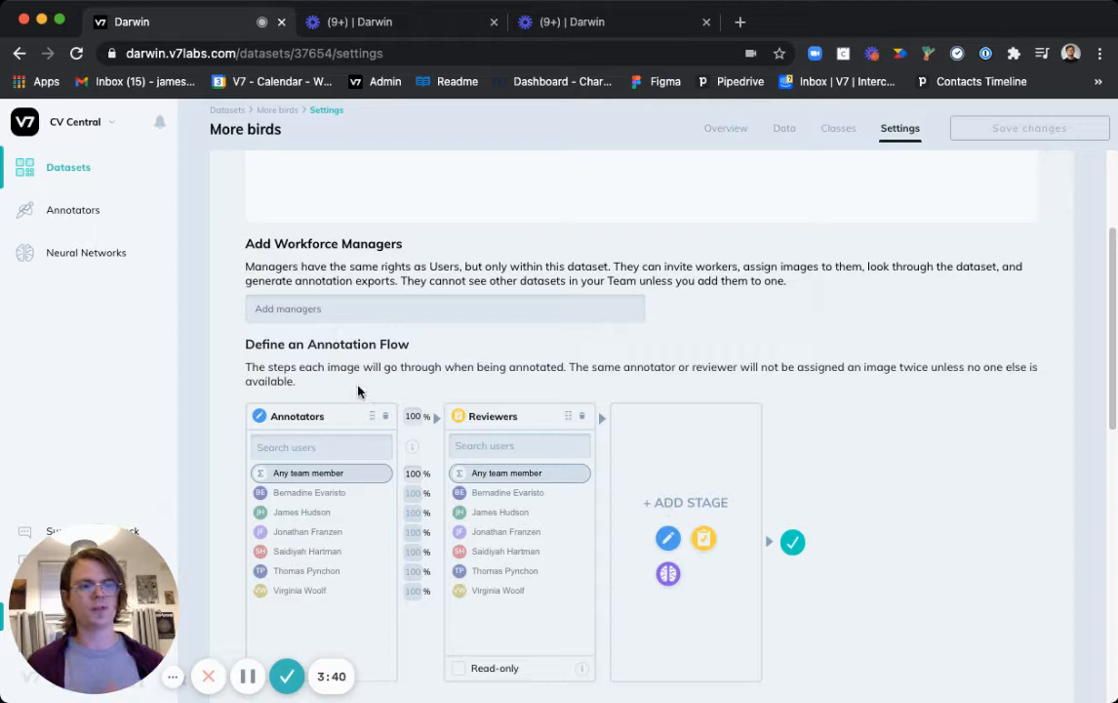
mouse_move(496, 499)
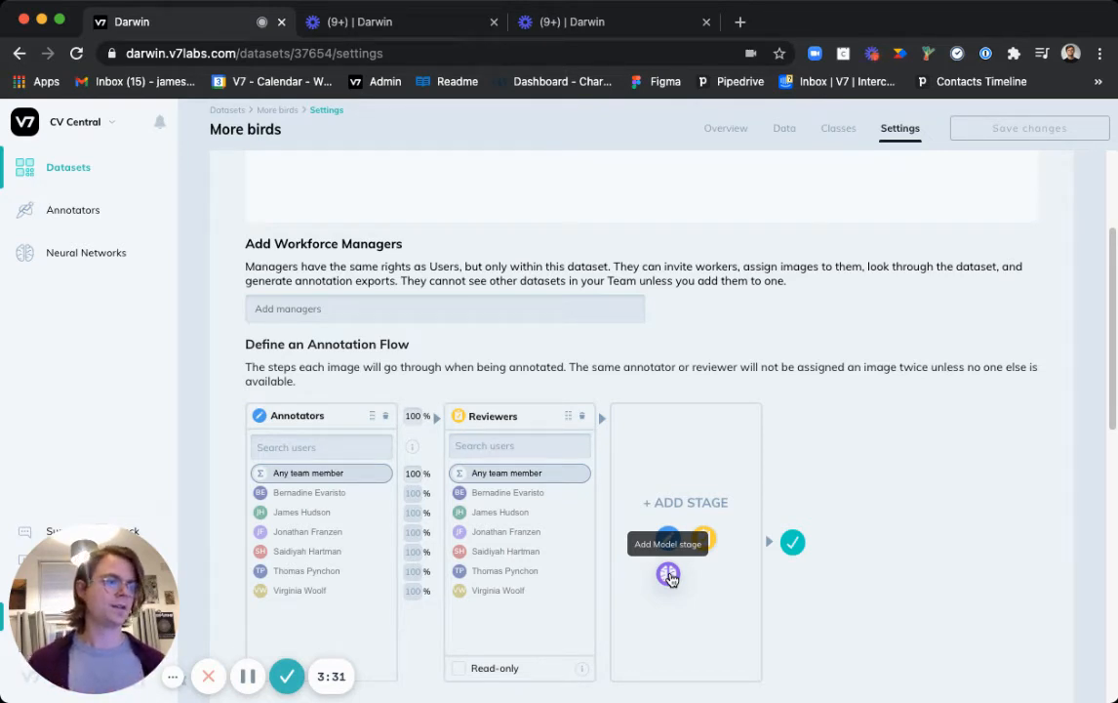
Step: Add an AI Model stage running the Birds model and bring up its class mapping
click(670, 574)
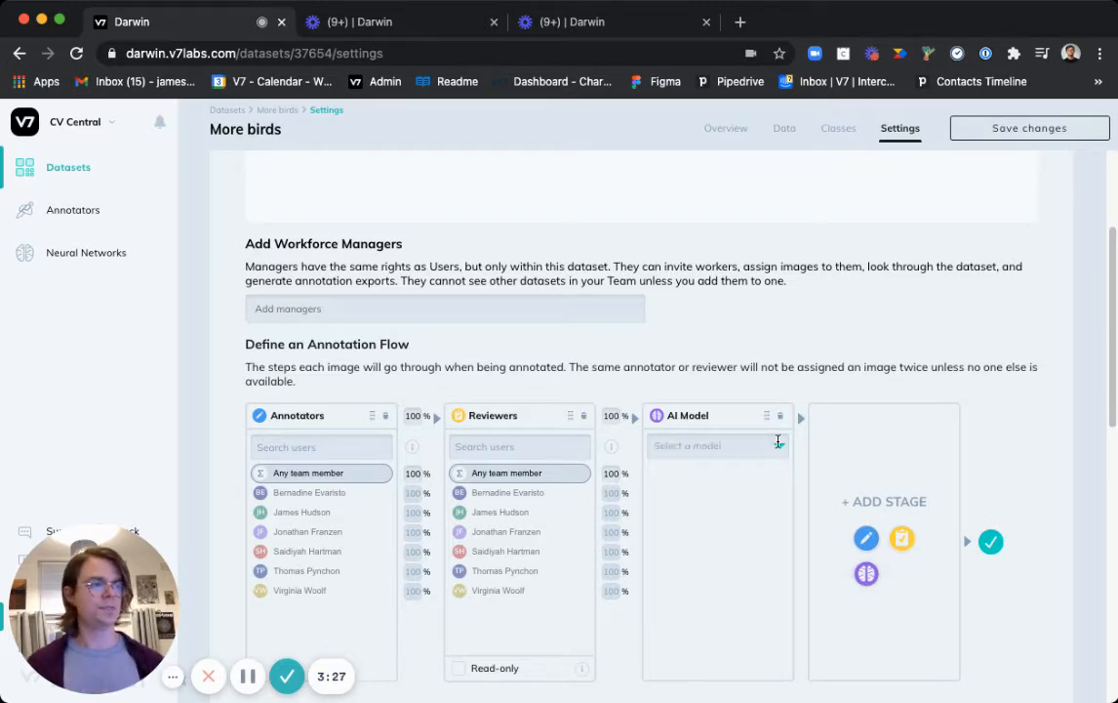
click(718, 445)
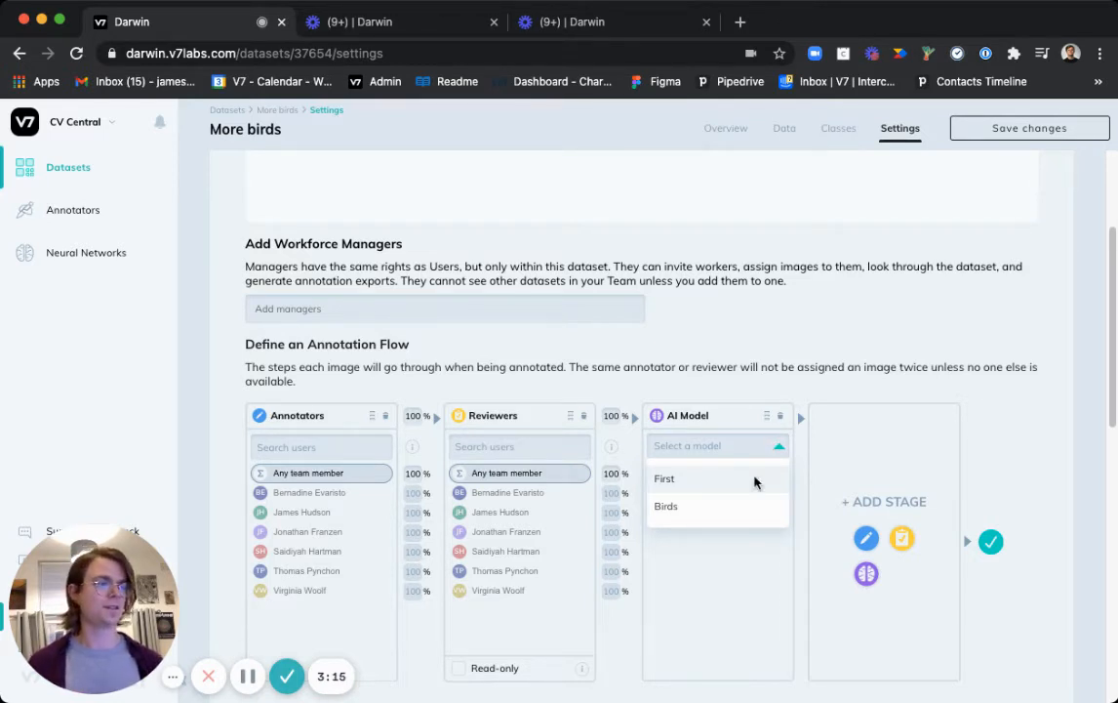
click(666, 506)
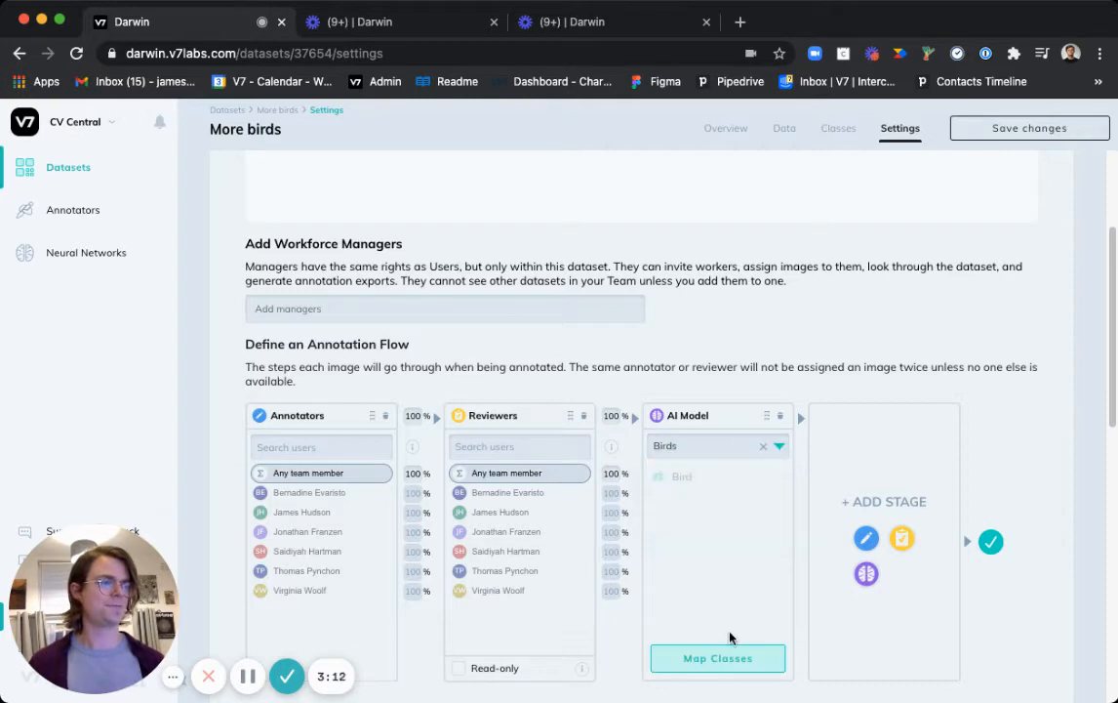
click(718, 658)
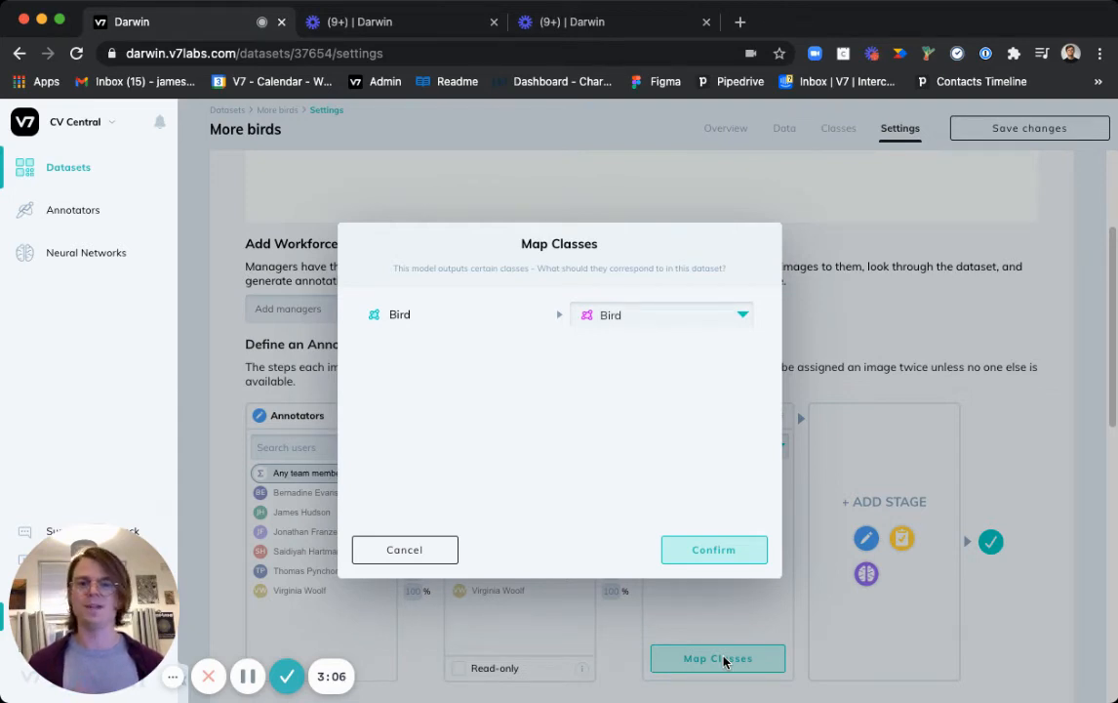
mouse_move(506, 252)
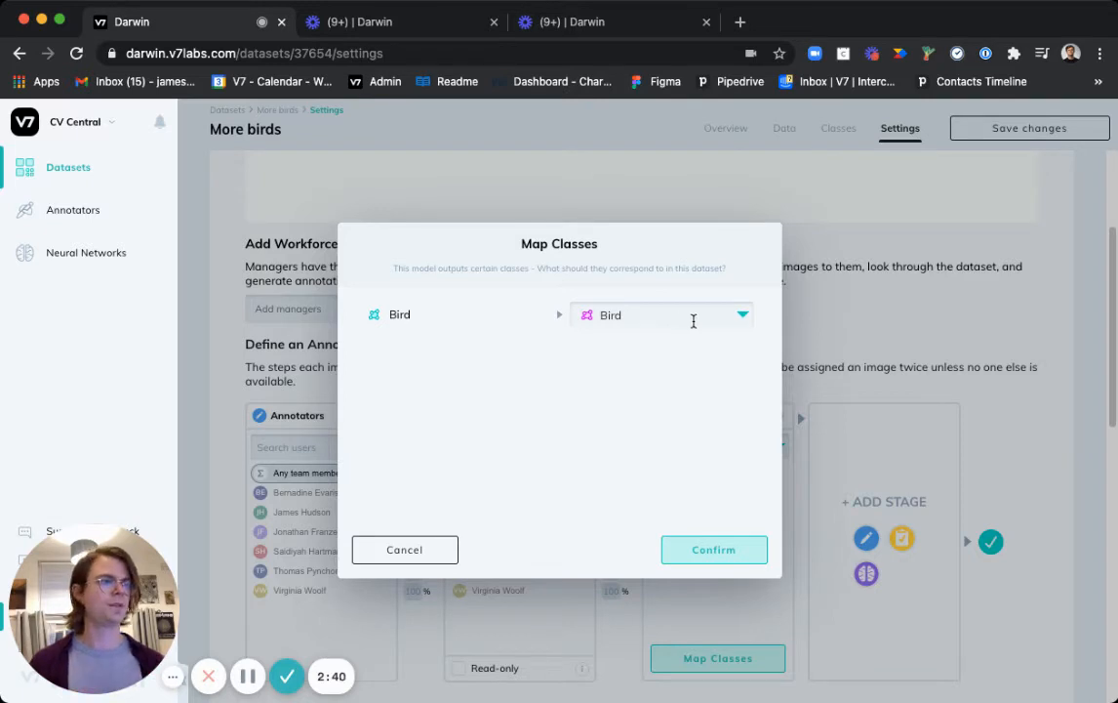
Step: Confirm the Birds model's Bird class mapped to the dataset's Bird class
click(715, 551)
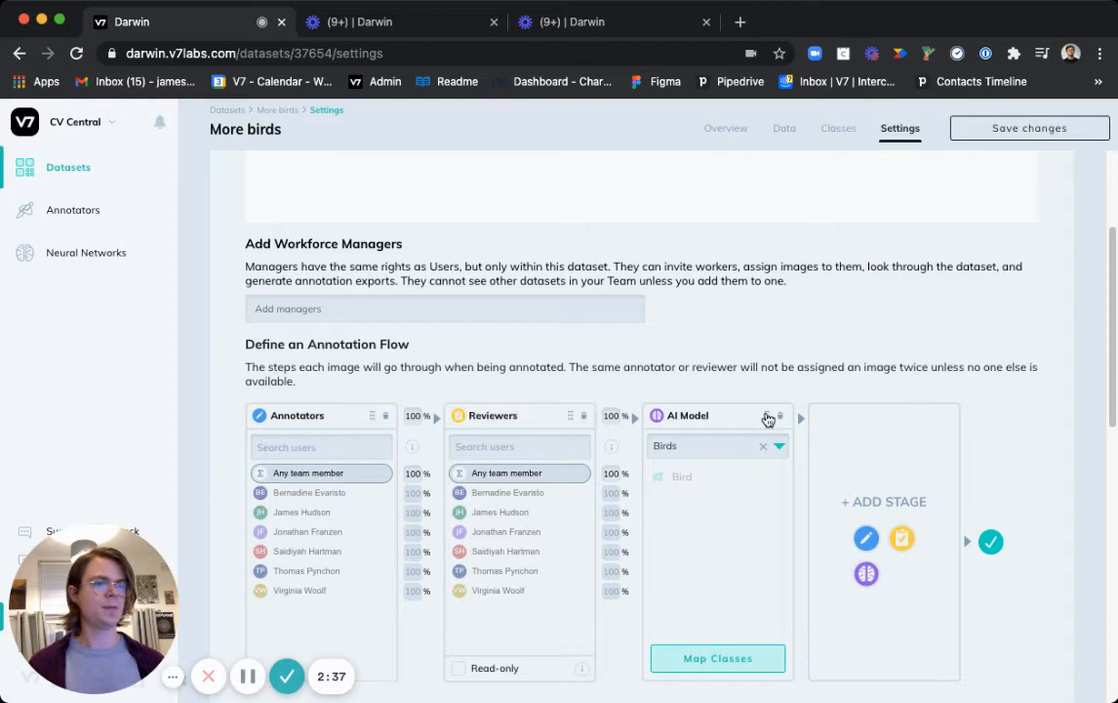
mouse_move(535, 418)
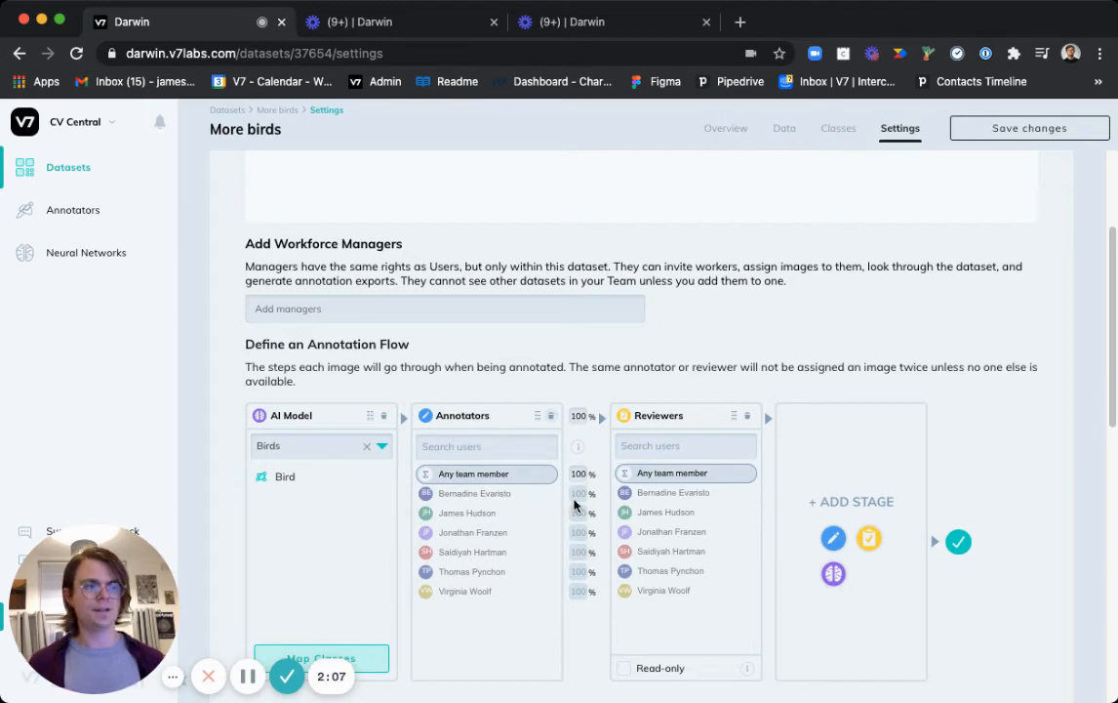
Step: Place the Birds AI Model stage between the Annotators and Reviewers stages
scroll(down, 3)
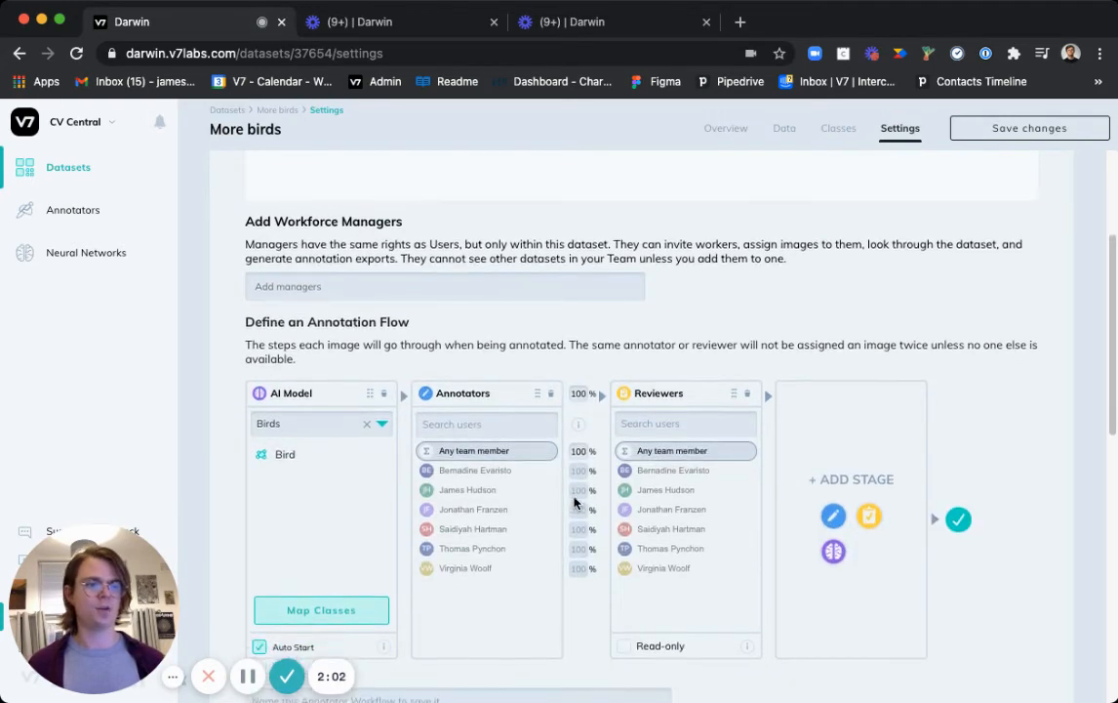
scroll(down, 3)
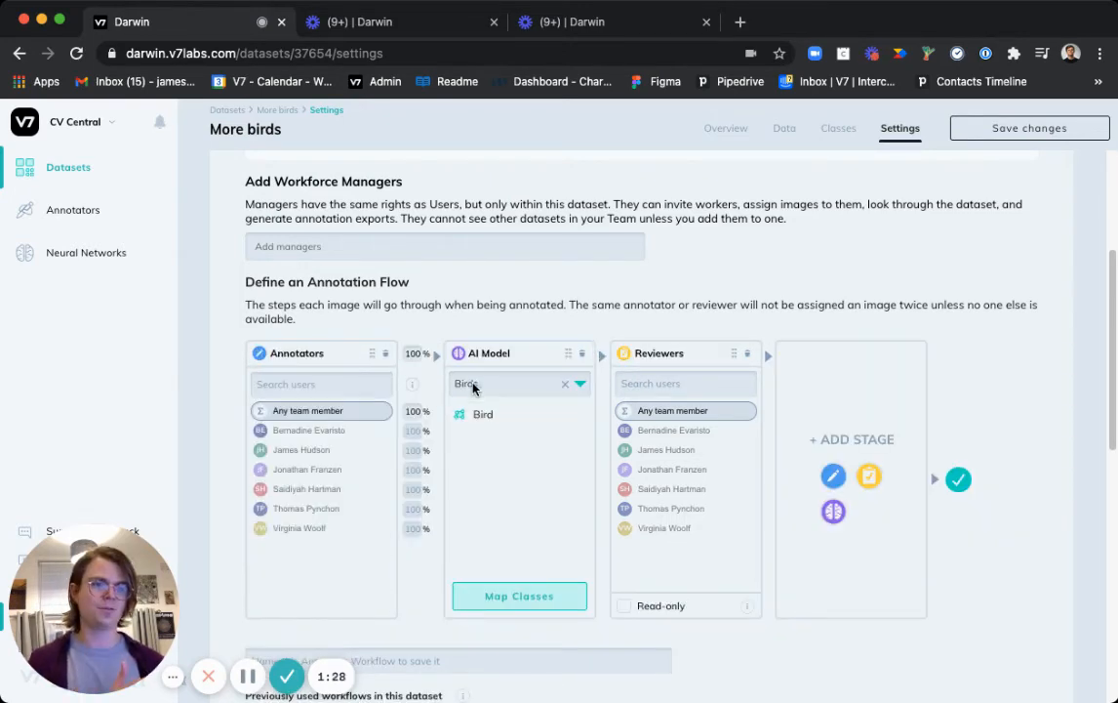
mouse_move(672, 409)
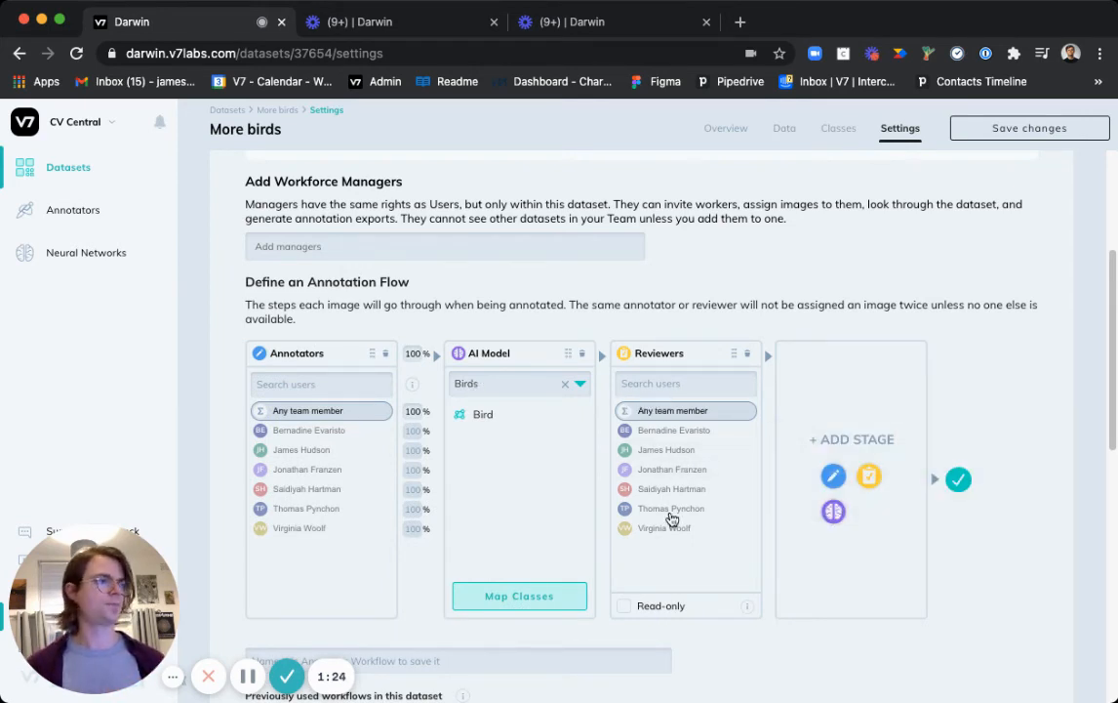
Step: Name the workflow 'New model flow' and save the dataset settings
scroll(down, 3)
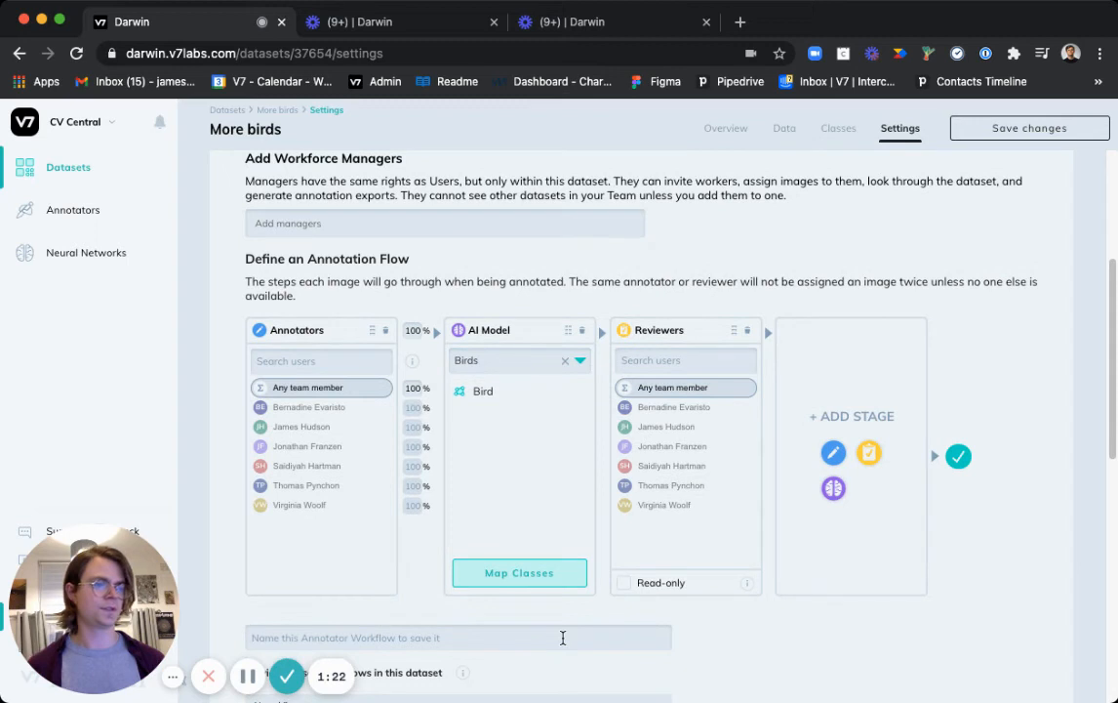
text(New model flow)
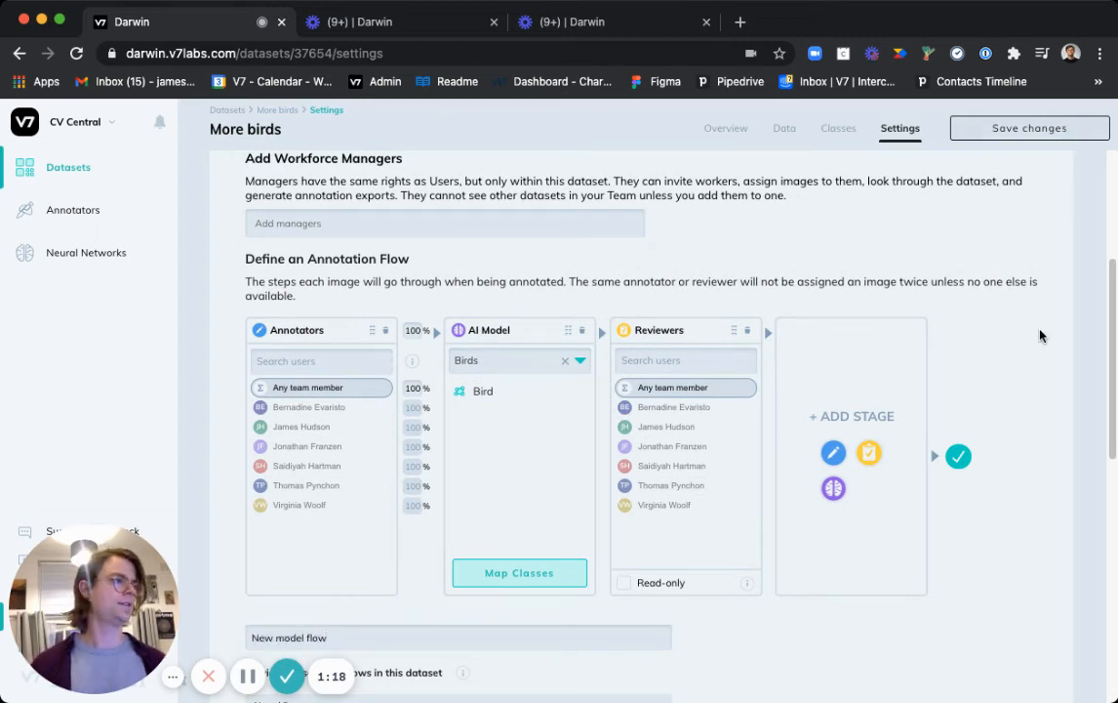
click(1029, 129)
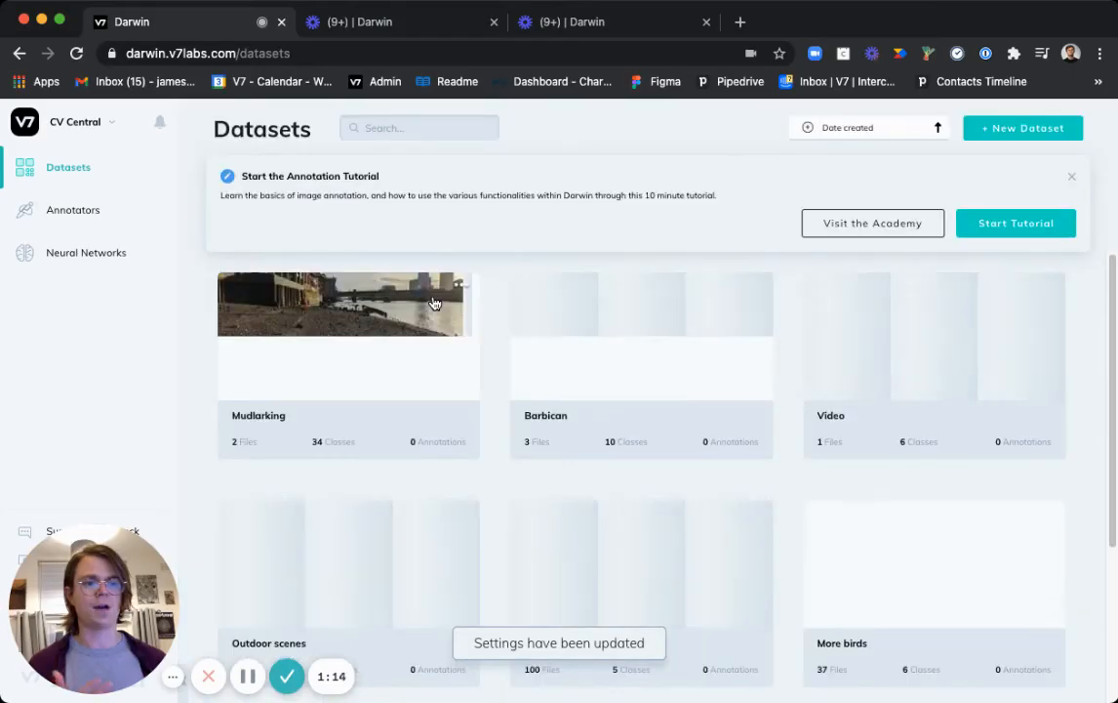
Step: Open the More birds dataset and load its first image in the annotation workview
click(347, 304)
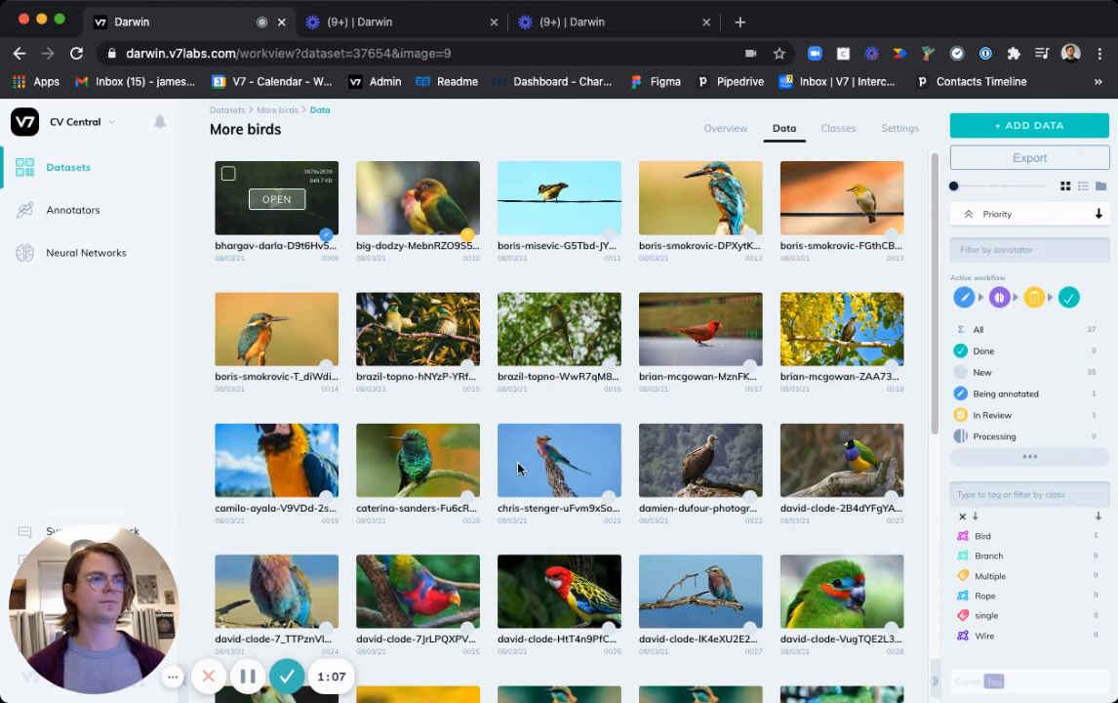
click(277, 199)
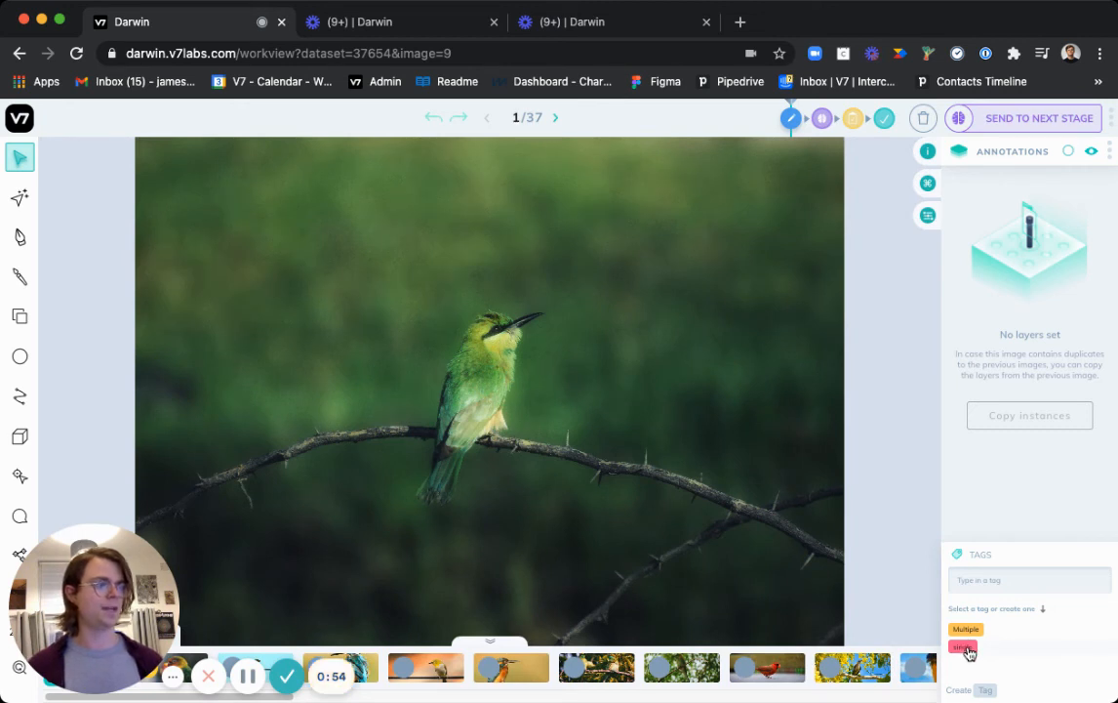
Step: Tag the image 'single', send it to the Birds AI stage, and move to the next image
click(964, 646)
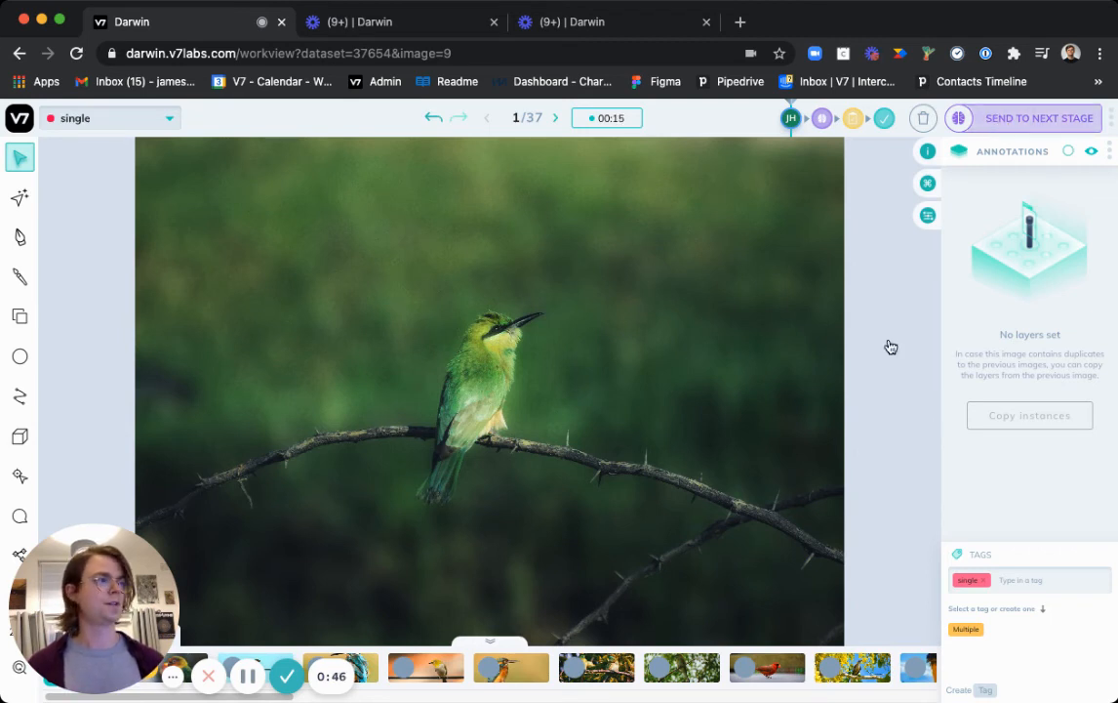
click(1038, 119)
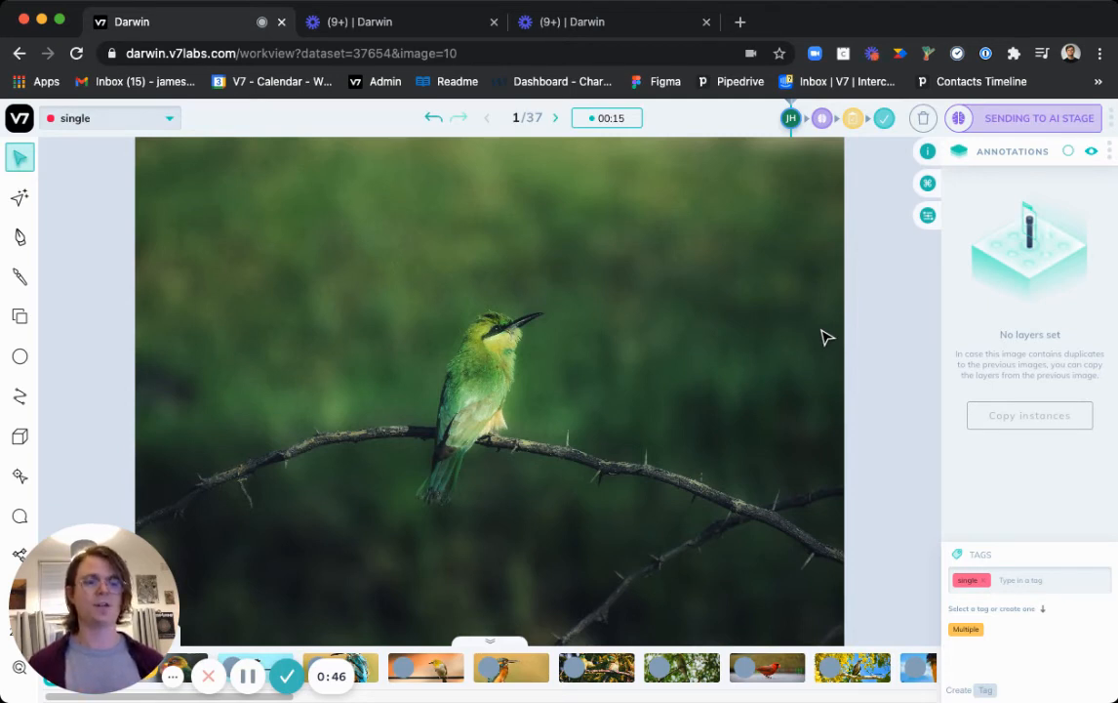
click(556, 117)
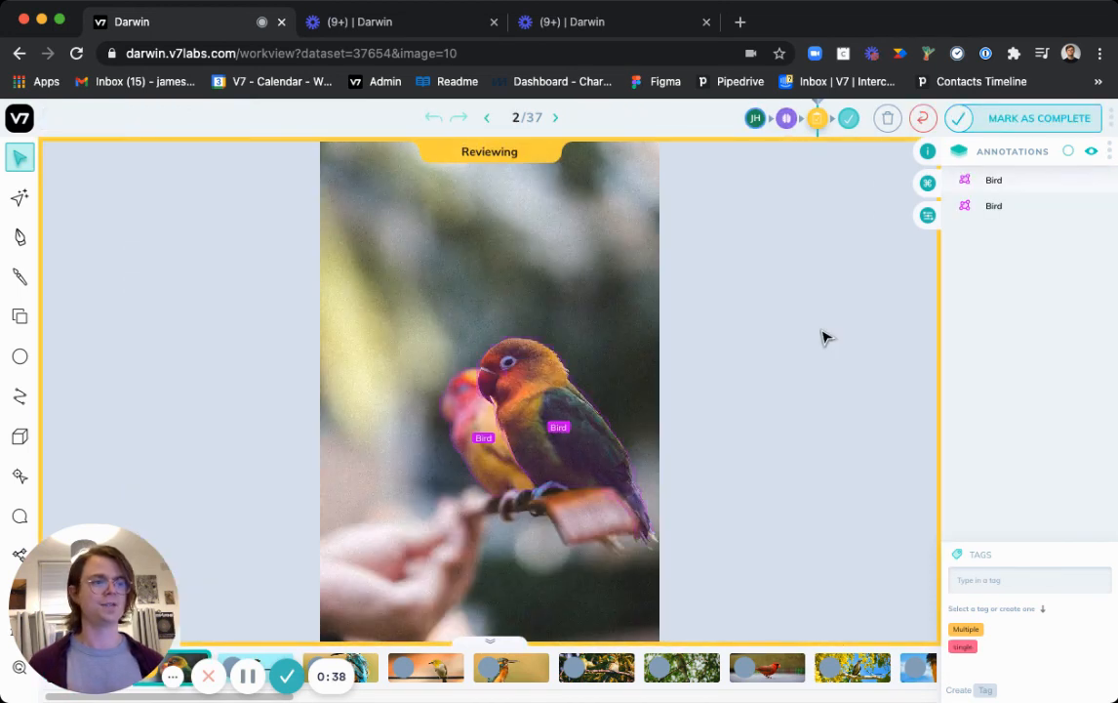